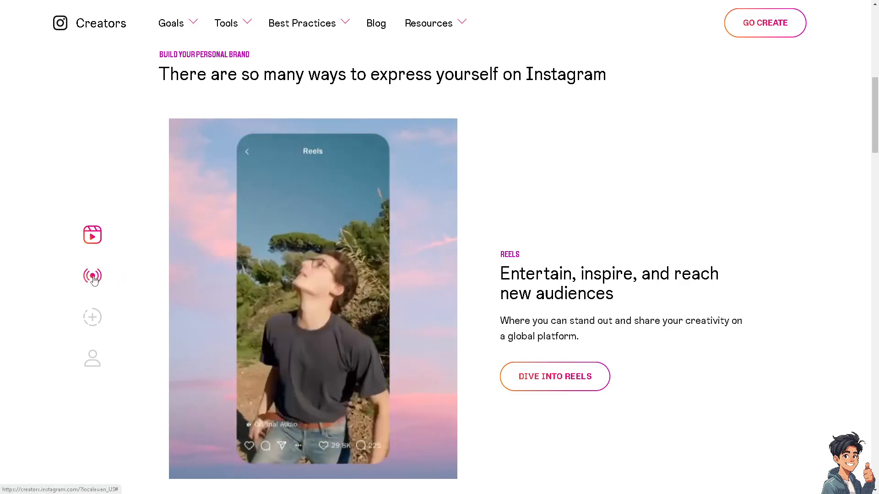
Preview the Live, Stories and Profile feature showcases, then scroll back up the page
{"action": "left_click", "coordinate": [92, 277]}
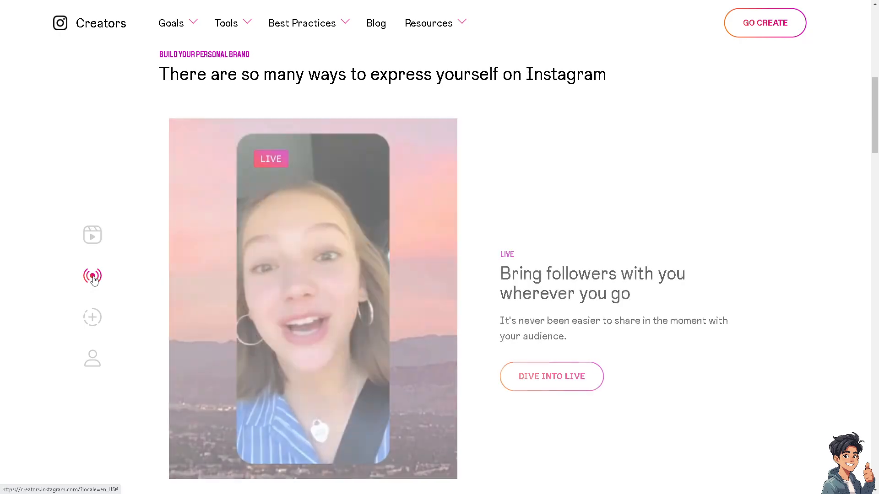
{"action": "left_click", "coordinate": [92, 318]}
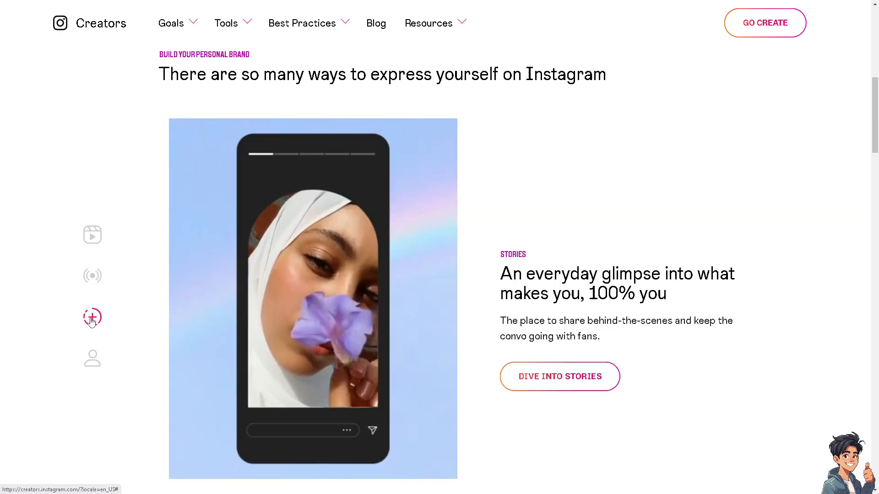
{"action": "left_click", "coordinate": [92, 358]}
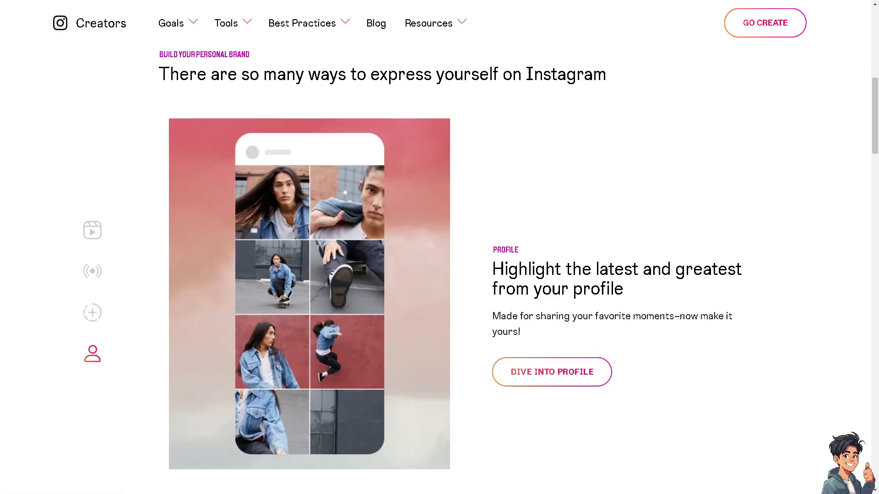
{"action": "scroll", "scroll_direction": "up", "scroll_amount": 3}
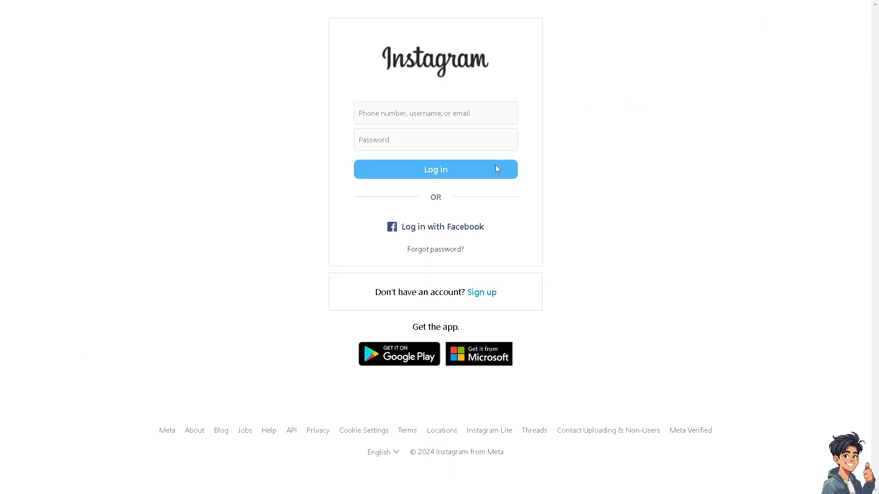
{"action": "left_click", "coordinate": [480, 292]}
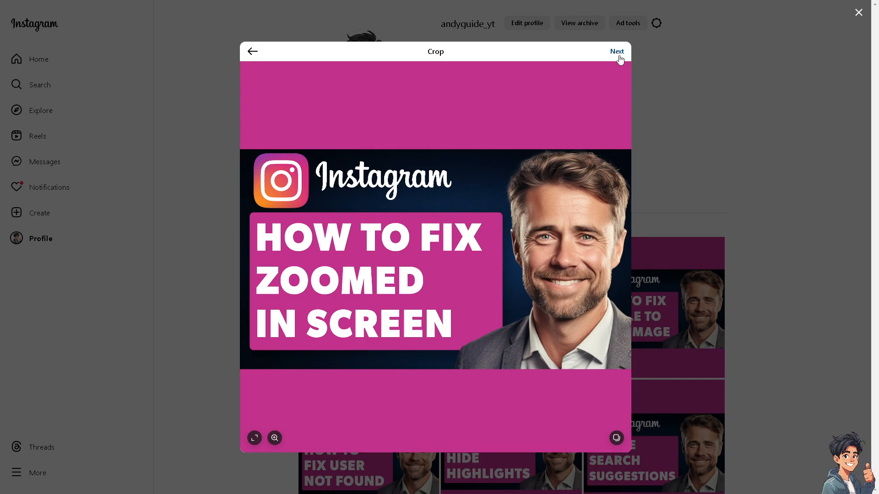
Advance the post through the Crop and Filters screens without changes
{"action": "left_click", "coordinate": [616, 50]}
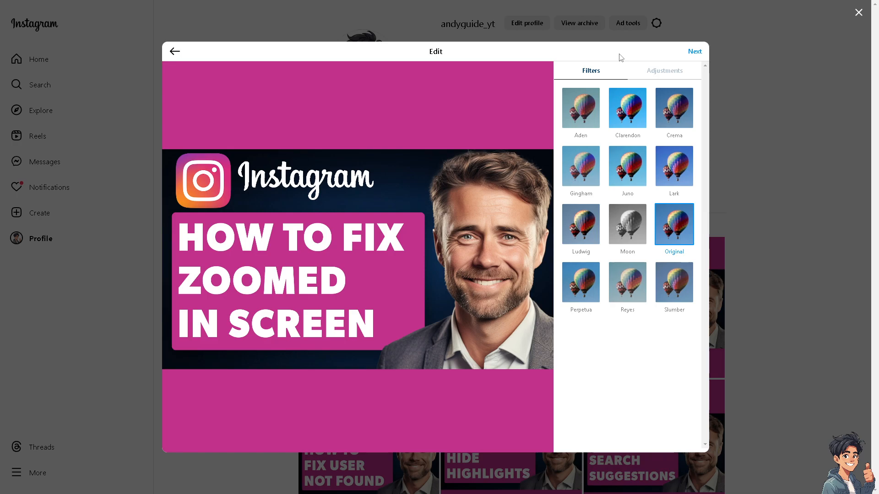
{"action": "mouse_move", "coordinate": [694, 51]}
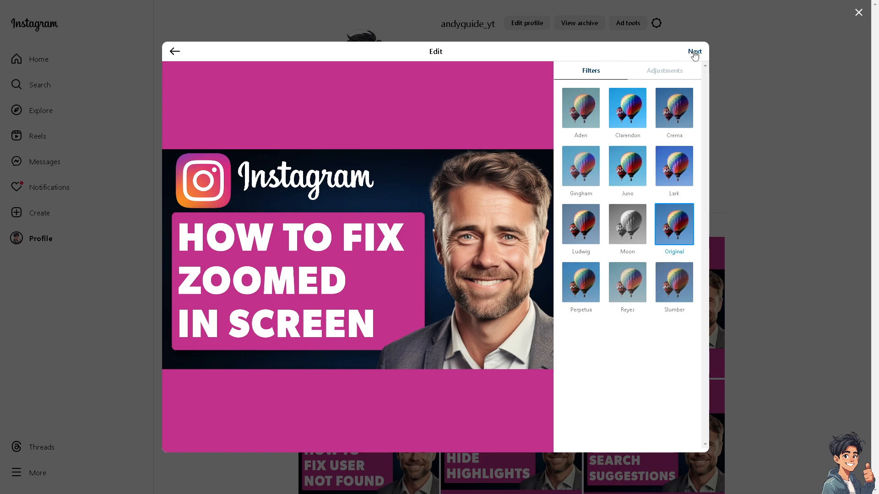
{"action": "left_click", "coordinate": [694, 50]}
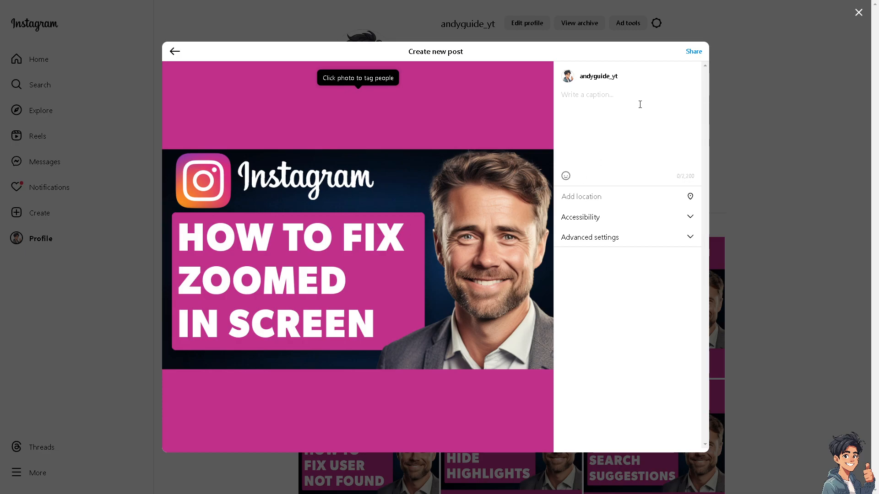
Enter the caption 'How To FIX Instagram Zoomed In Screen' and continue
{"action": "type", "text": "Reasons To FIX Instagram Zoomed In Screen"}
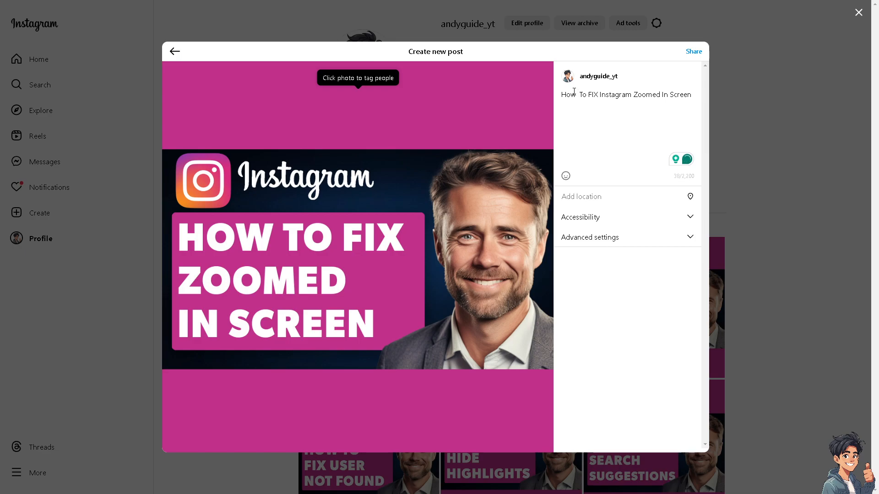
{"action": "left_click", "coordinate": [694, 51]}
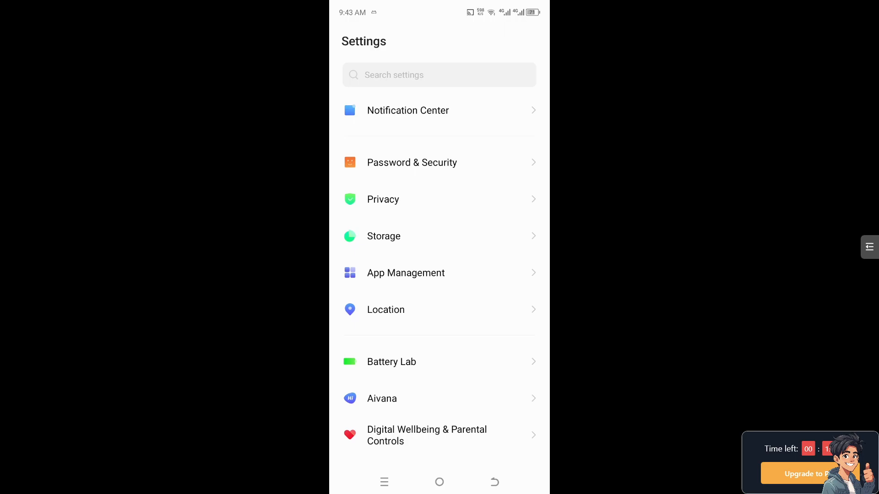
Search the app list for 'inst' and open Instagram's Storage & cache page
{"action": "left_click", "coordinate": [405, 273]}
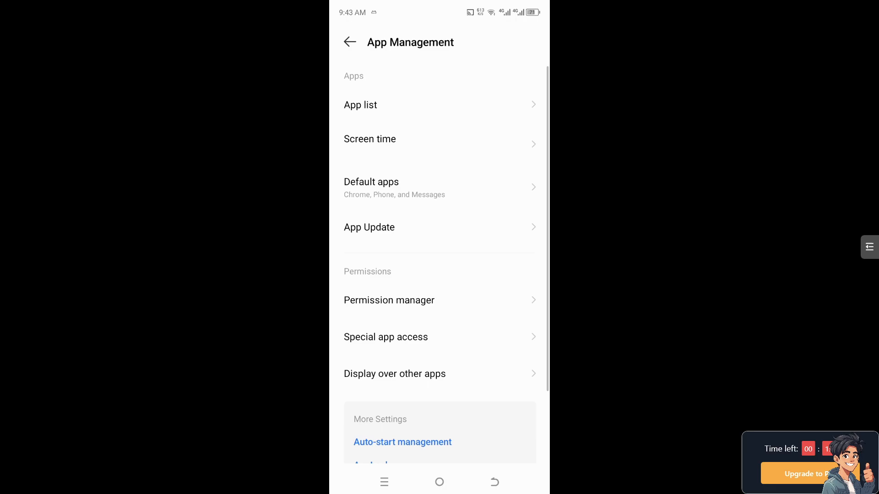
{"action": "left_click", "coordinate": [360, 104]}
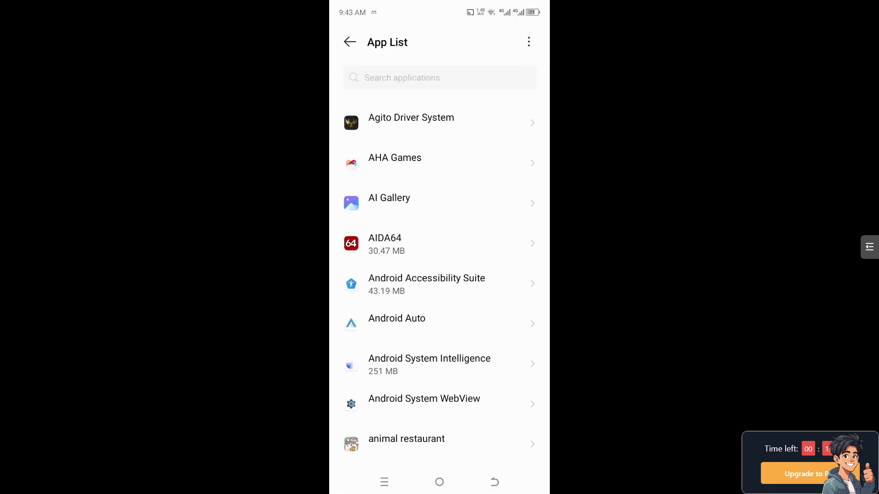
{"action": "type", "text": "inst"}
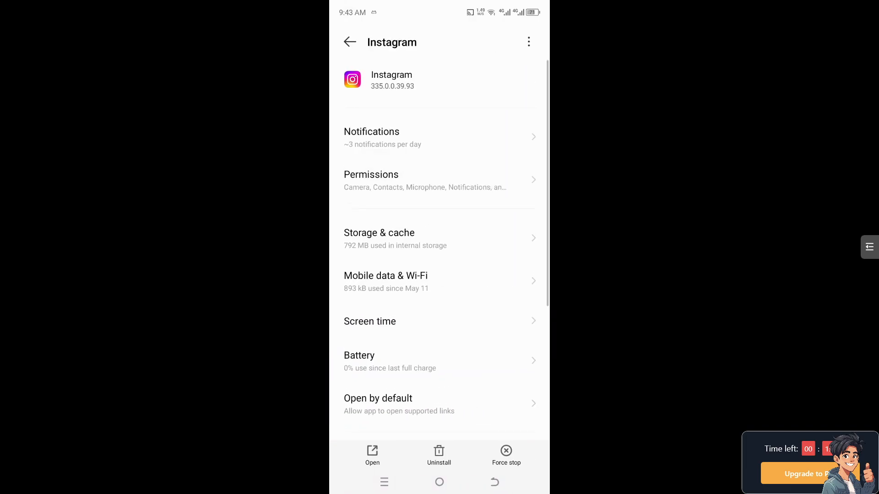
{"action": "scroll", "scroll_direction": "down", "scroll_amount": 3}
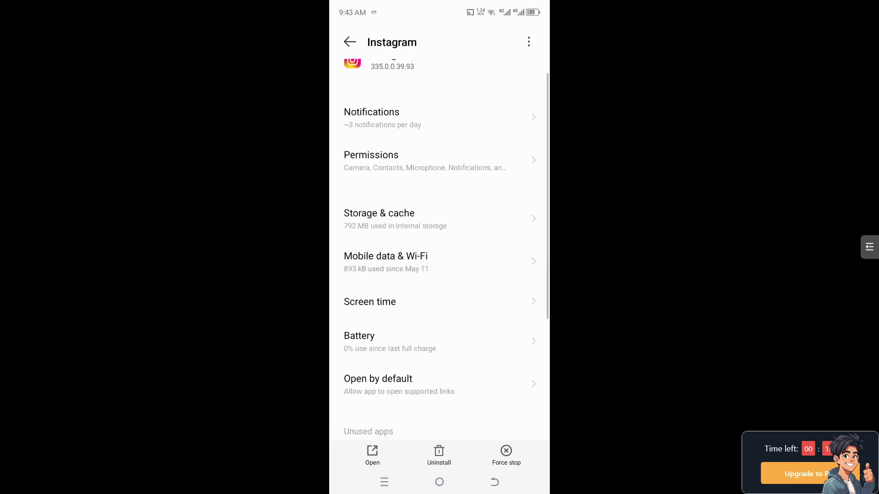
{"action": "left_click", "coordinate": [379, 219]}
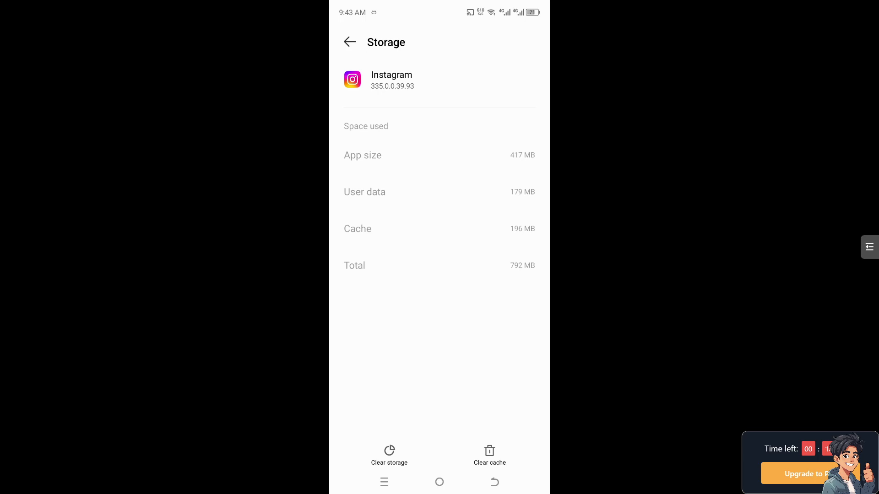
Clear Instagram's 196 MB of cached data
{"action": "left_click", "coordinate": [349, 42]}
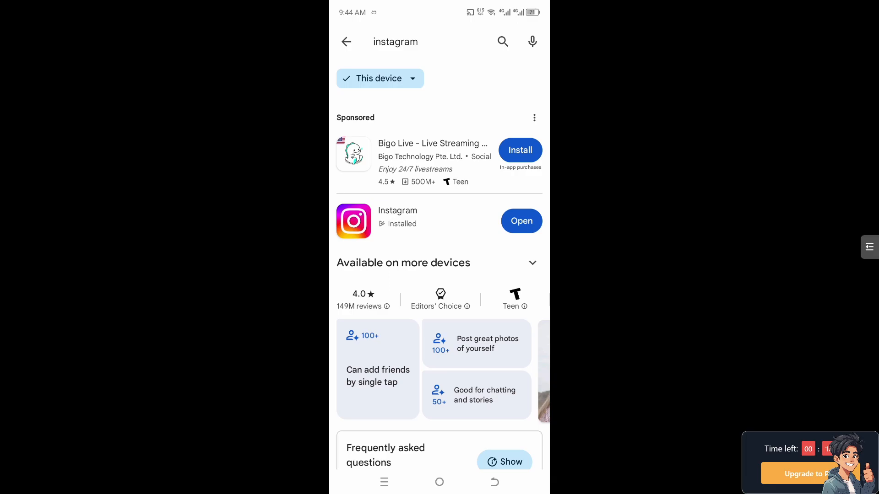
Open the installed Instagram app from its Google Play listing
{"action": "left_click", "coordinate": [520, 221]}
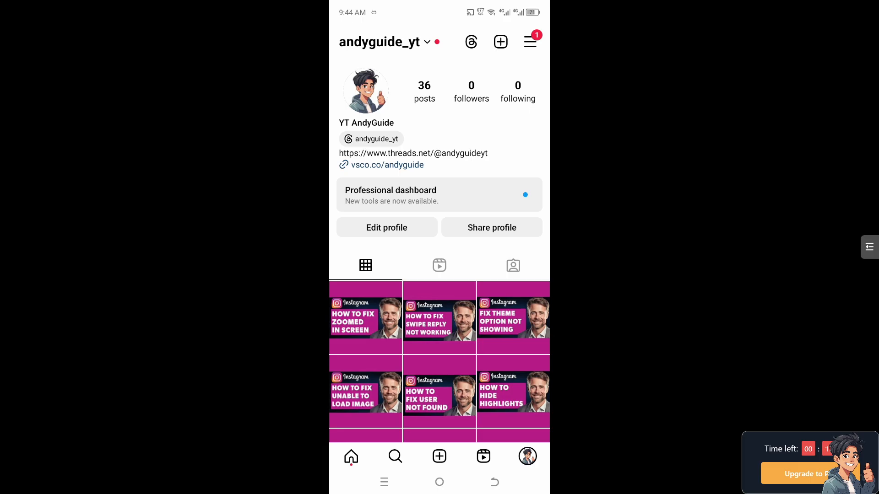
Go from the profile menu into Settings and privacy, then into Help
{"action": "left_click", "coordinate": [528, 42]}
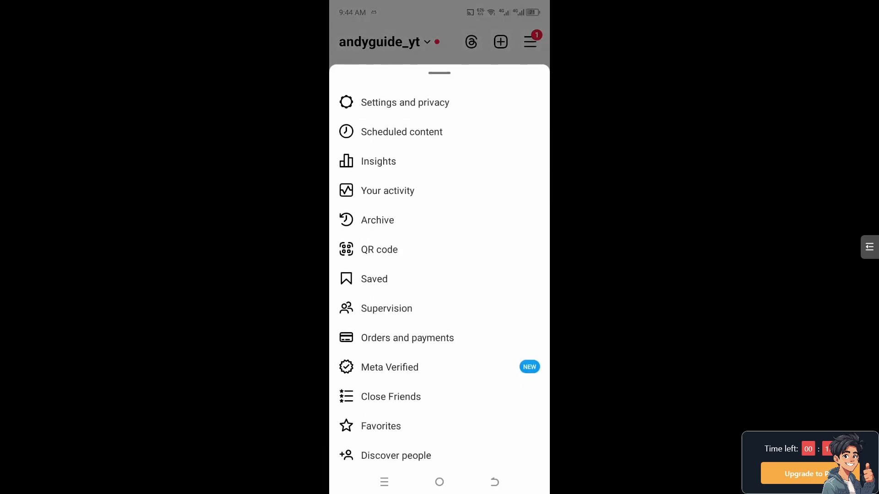
{"action": "left_click", "coordinate": [404, 102]}
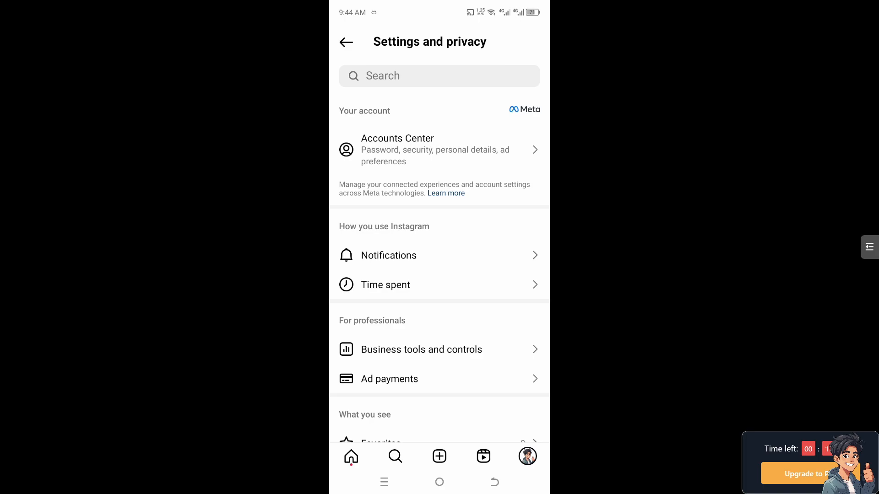
{"action": "scroll", "scroll_direction": "down", "scroll_amount": 3}
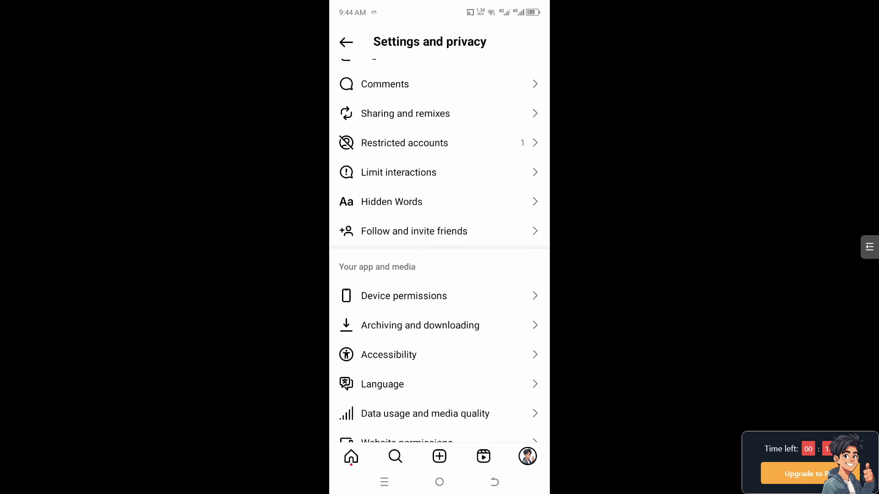
{"action": "scroll", "scroll_direction": "down", "scroll_amount": 3}
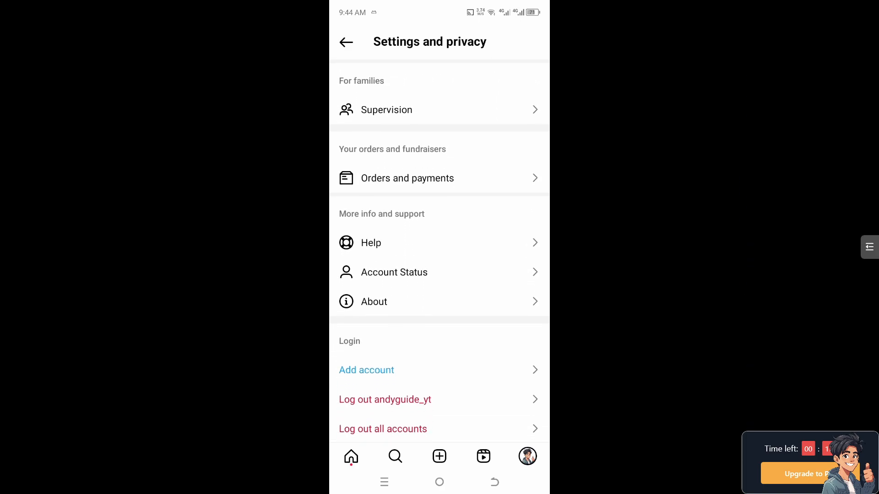
{"action": "left_click", "coordinate": [371, 242]}
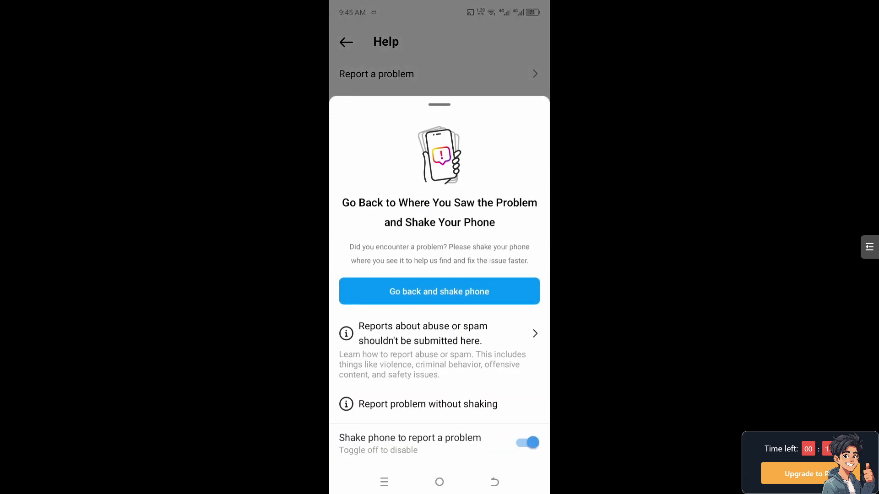
Start a report without shaking and type 'How to fix Instagram zoomed in cree'
{"action": "left_click", "coordinate": [428, 404]}
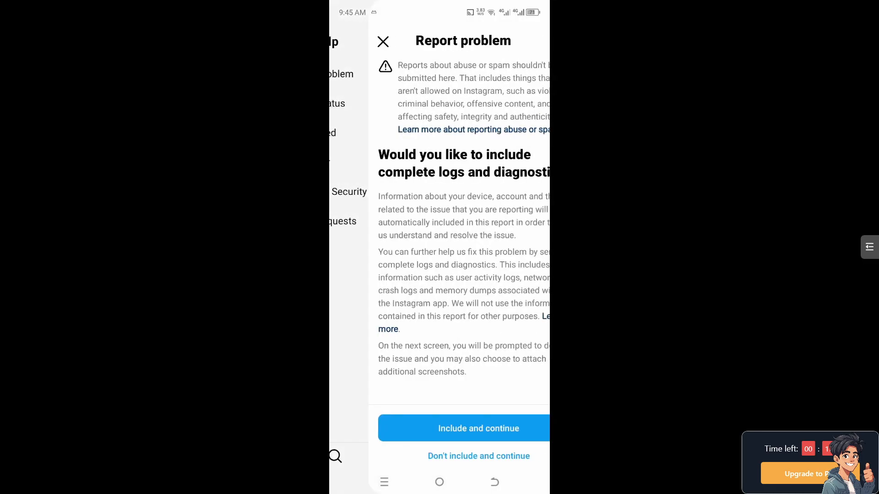
{"action": "left_click", "coordinate": [478, 455]}
{"action": "type", "text": "How to fix Instagram zoomed"}
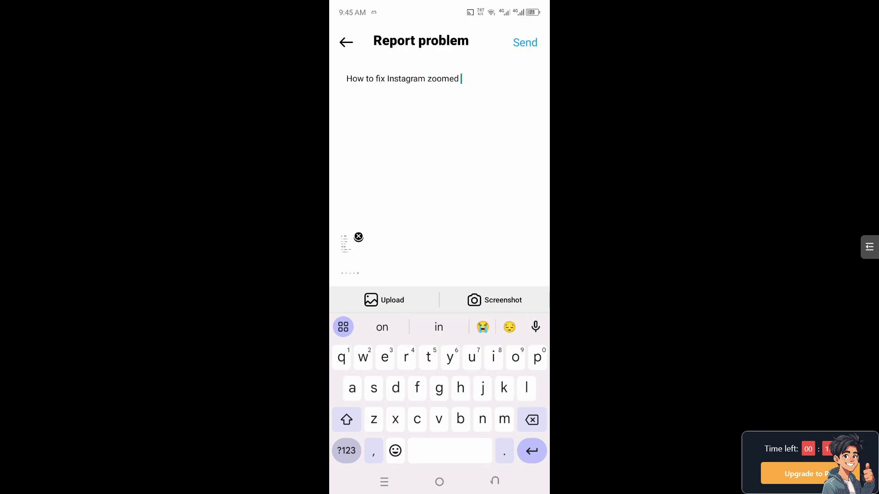
{"action": "type", "text": "in cree"}
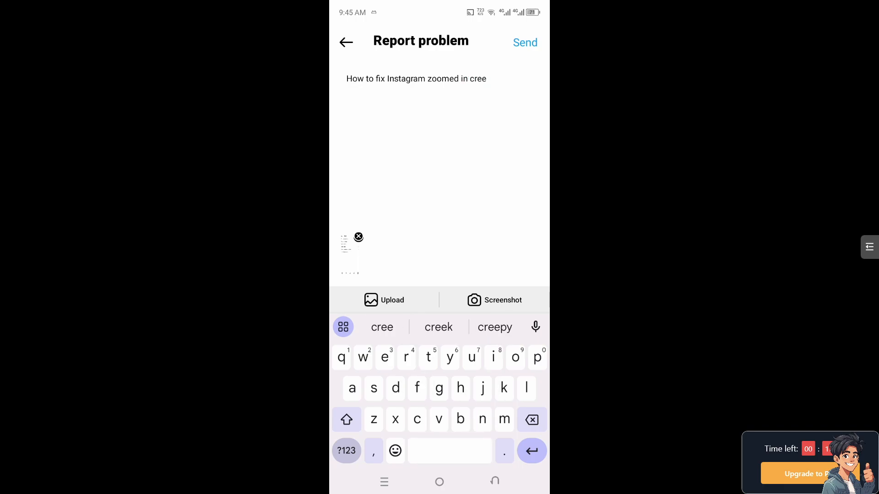